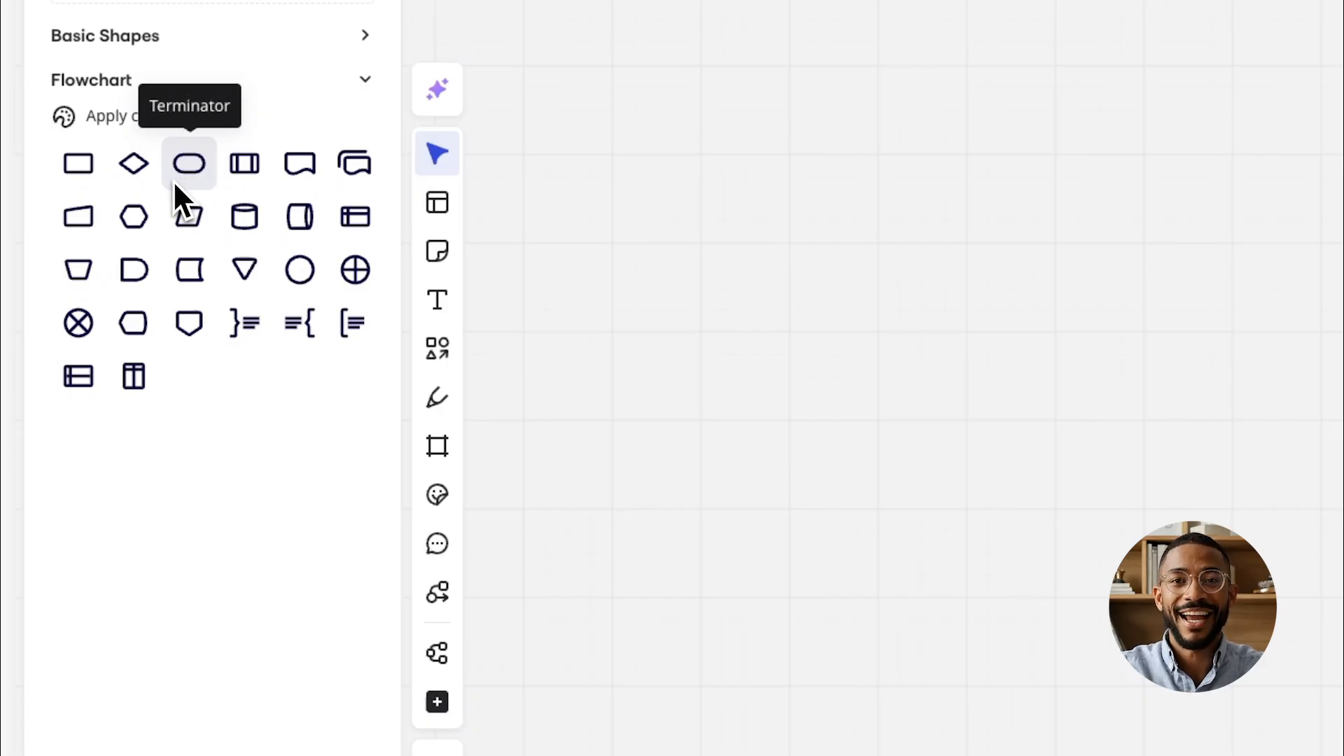
{"action": "mouse_move", "coordinate": [79, 165]}
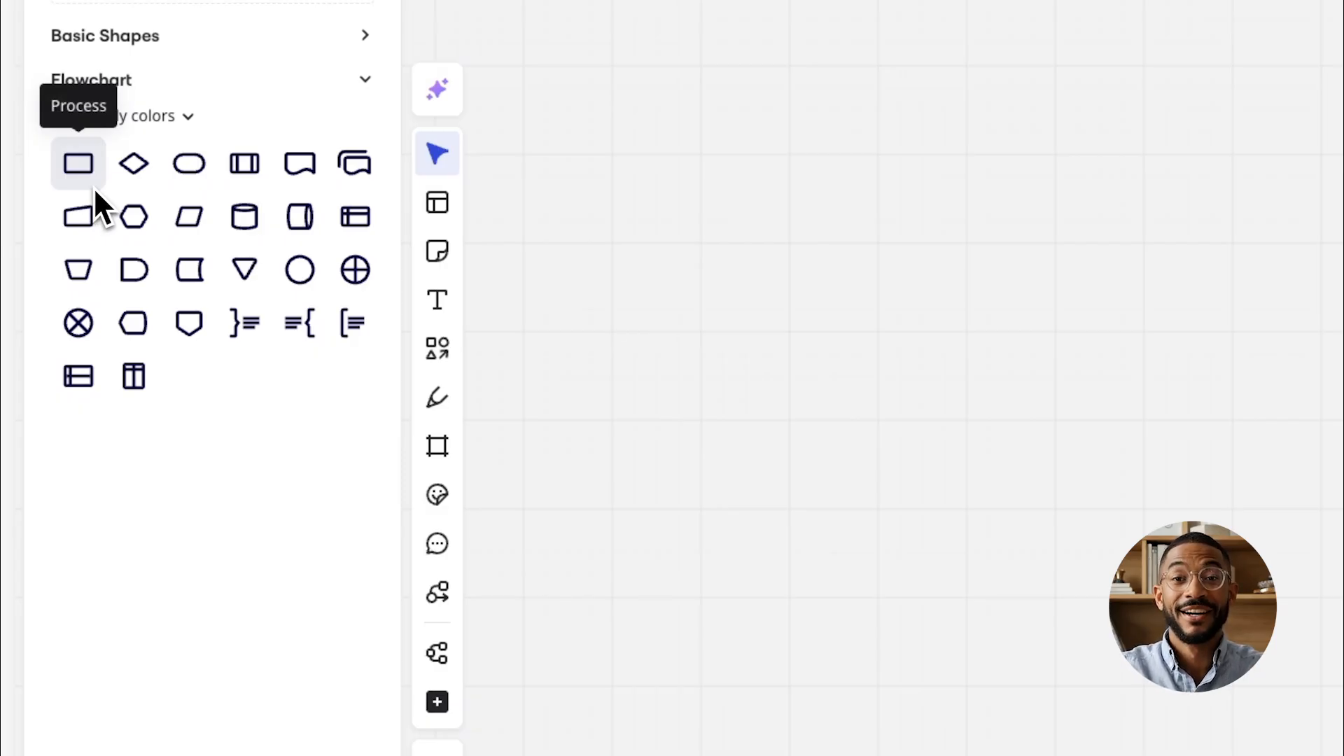
{"action": "mouse_move", "coordinate": [135, 164]}
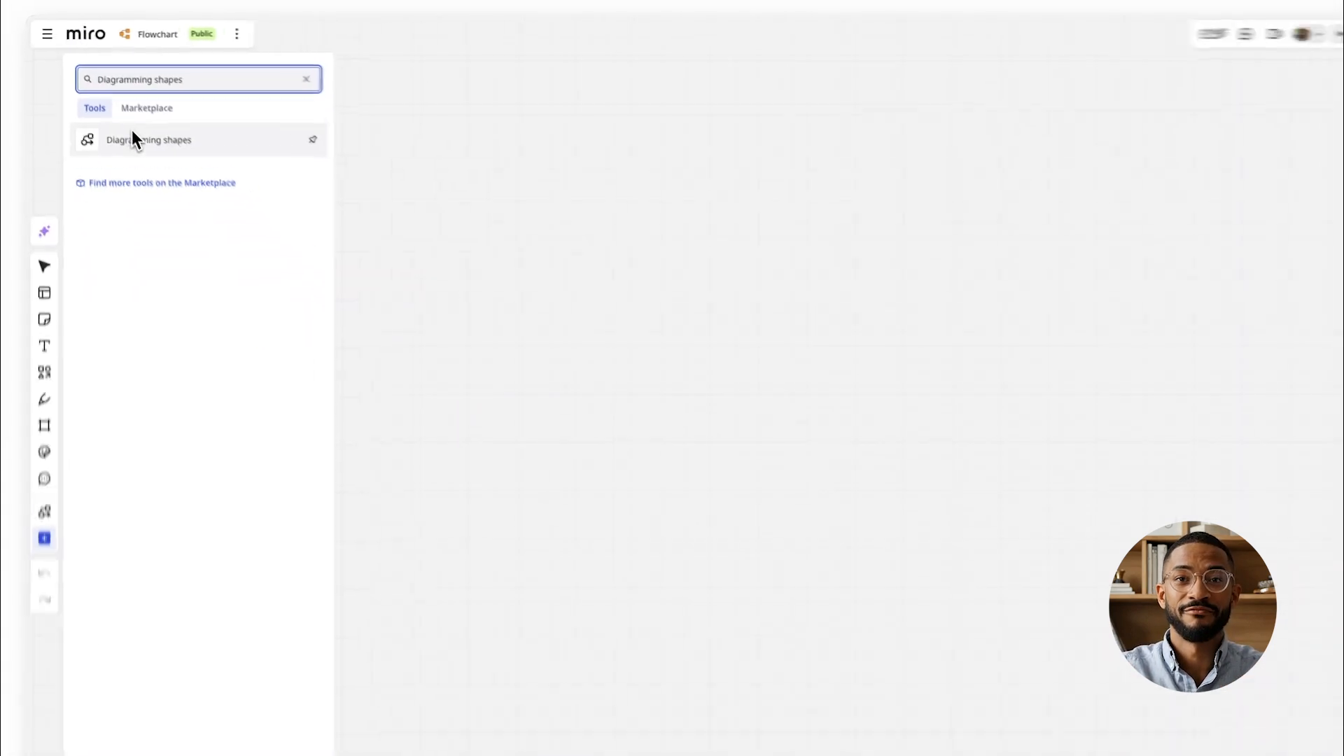
Place a Terminator from Diagramming shapes labelled 'Concept Development'
{"action": "left_click", "coordinate": [149, 139]}
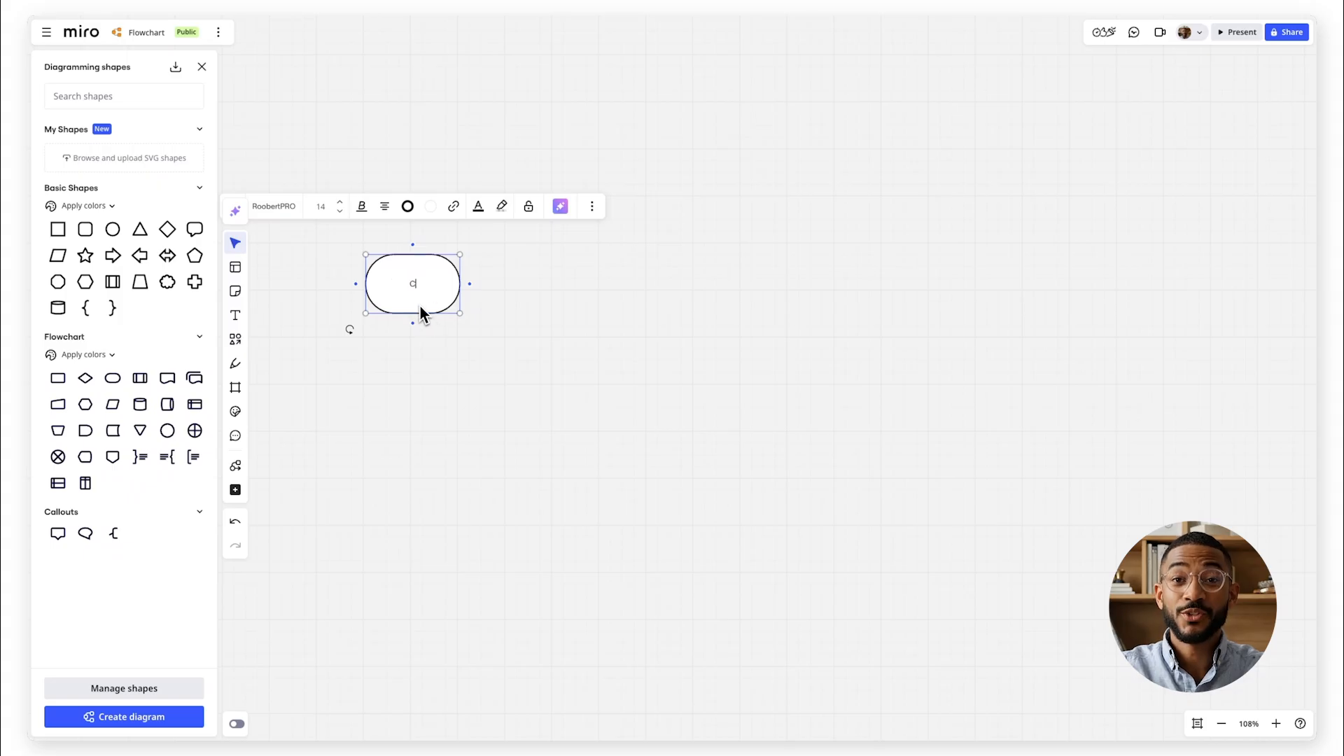
{"action": "type", "text": "Concept Development"}
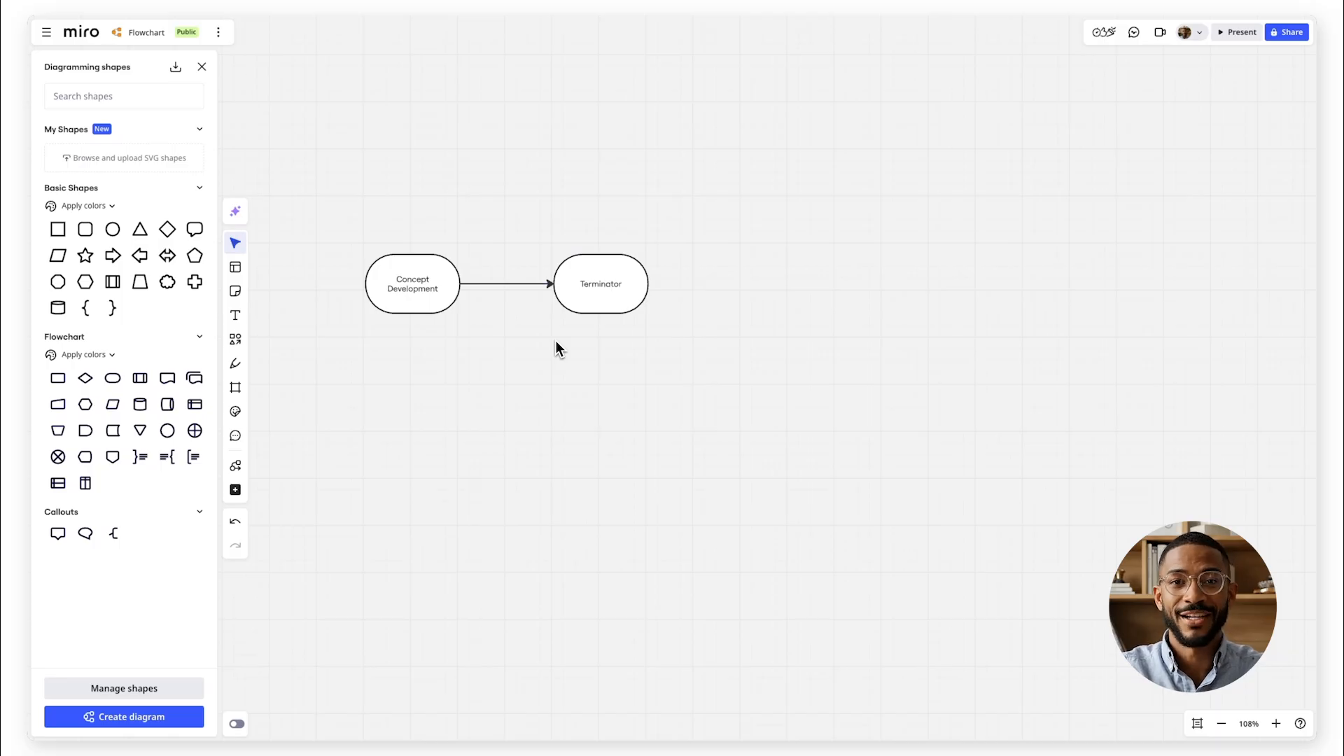
Add and color the review, adjustment and Final Approval shapes, then open board sharing
{"action": "left_click", "coordinate": [600, 284]}
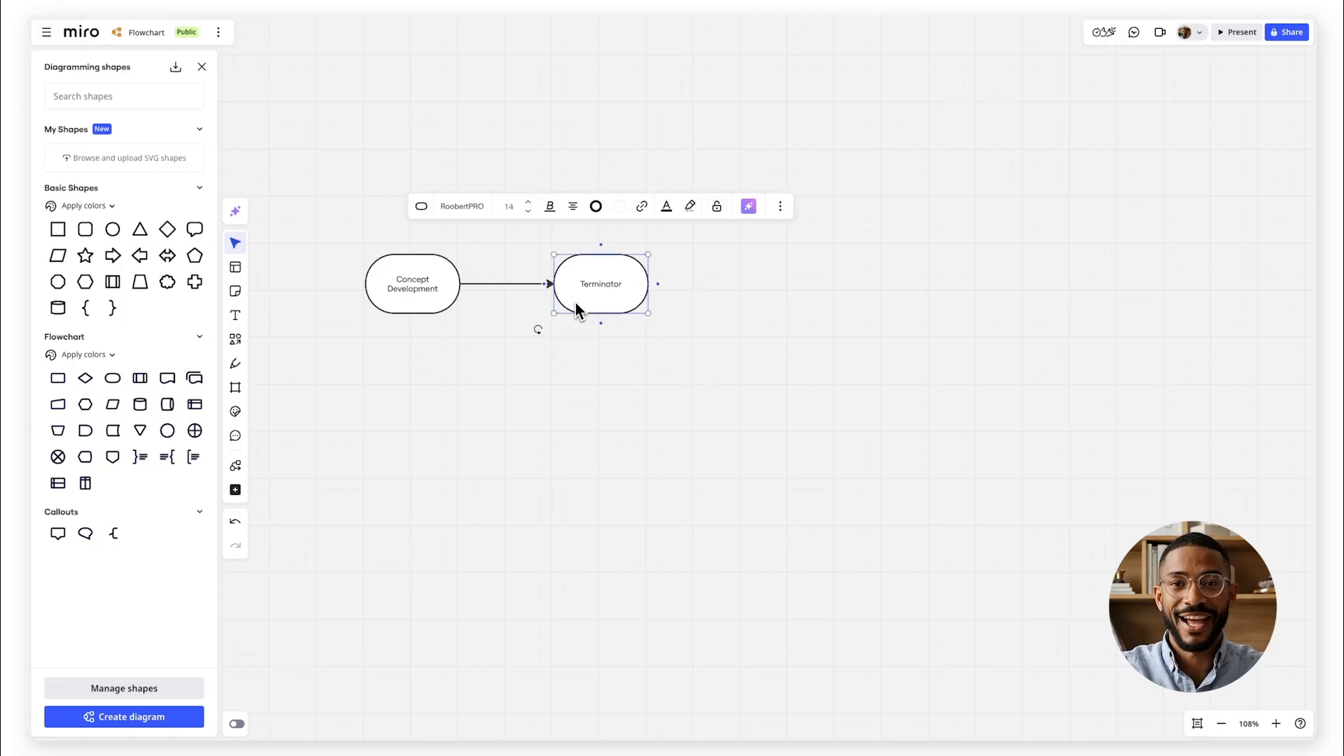
{"action": "left_click", "coordinate": [420, 206]}
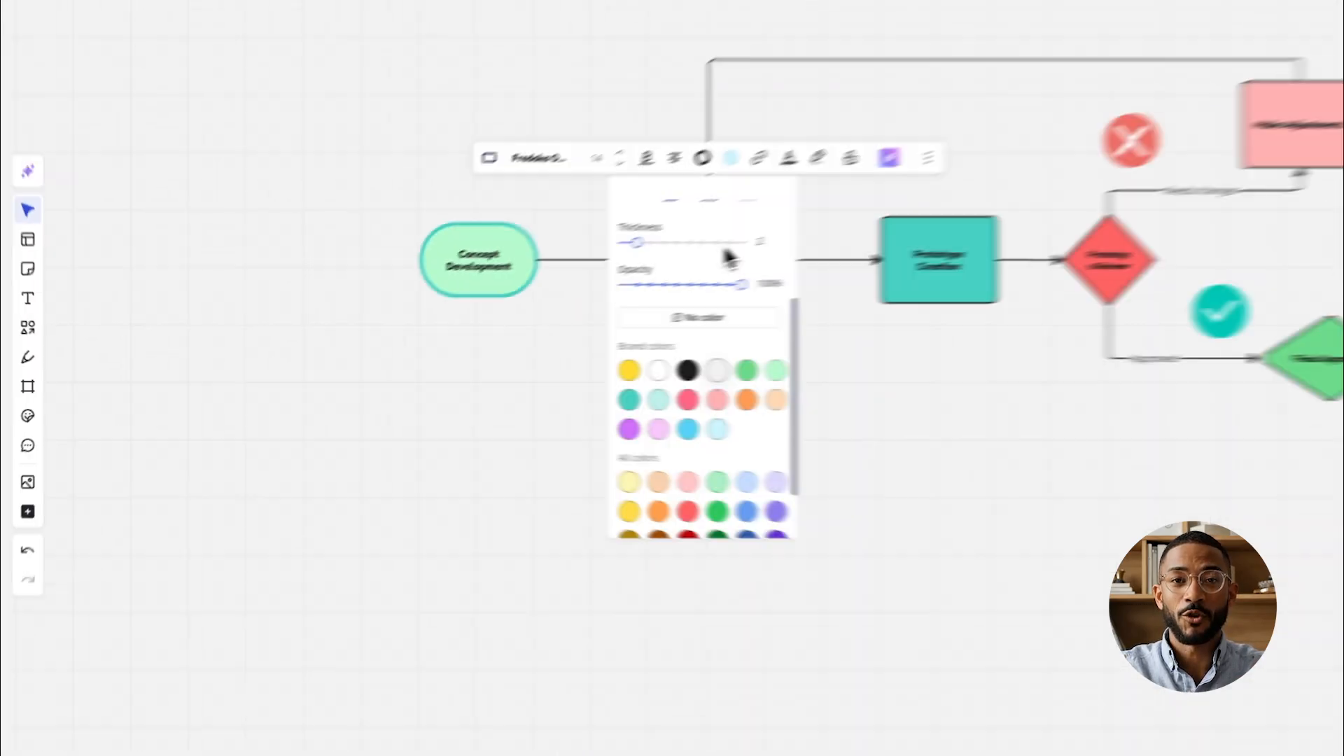
{"action": "left_click", "coordinate": [737, 554]}
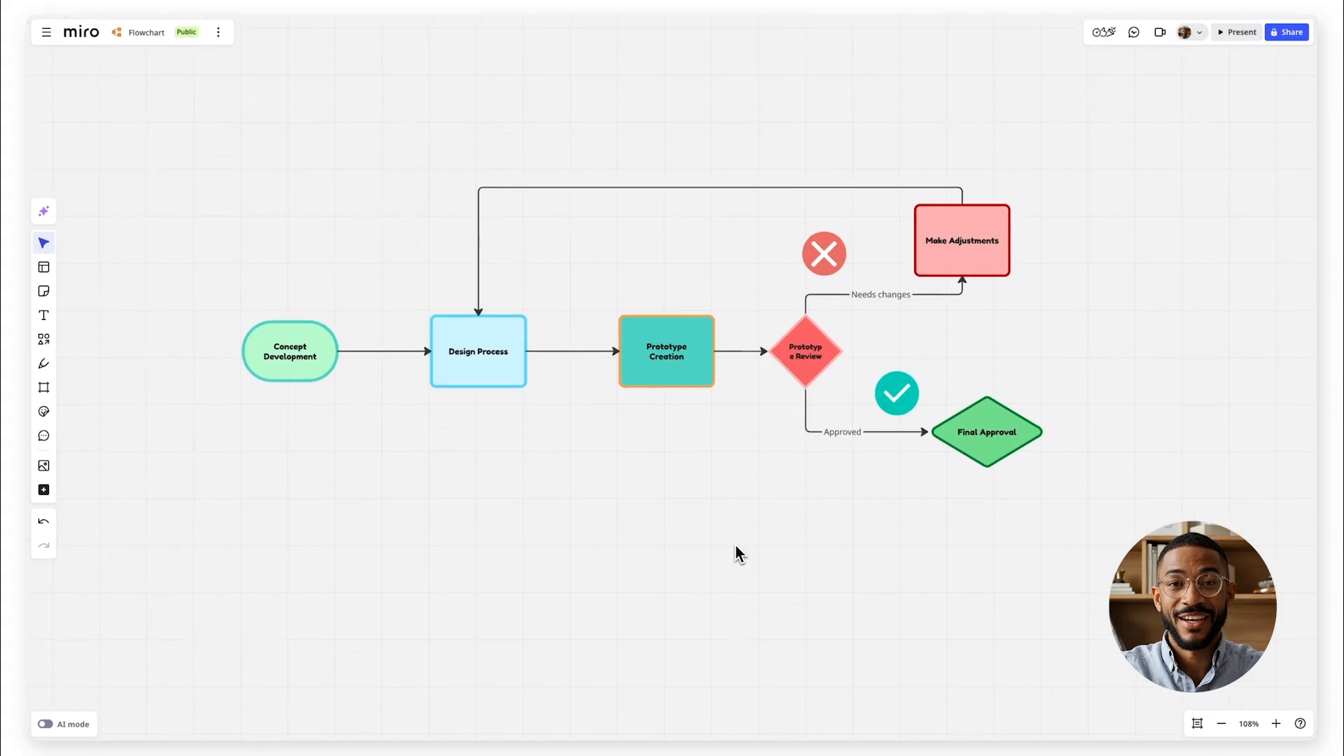
{"action": "left_click", "coordinate": [774, 139]}
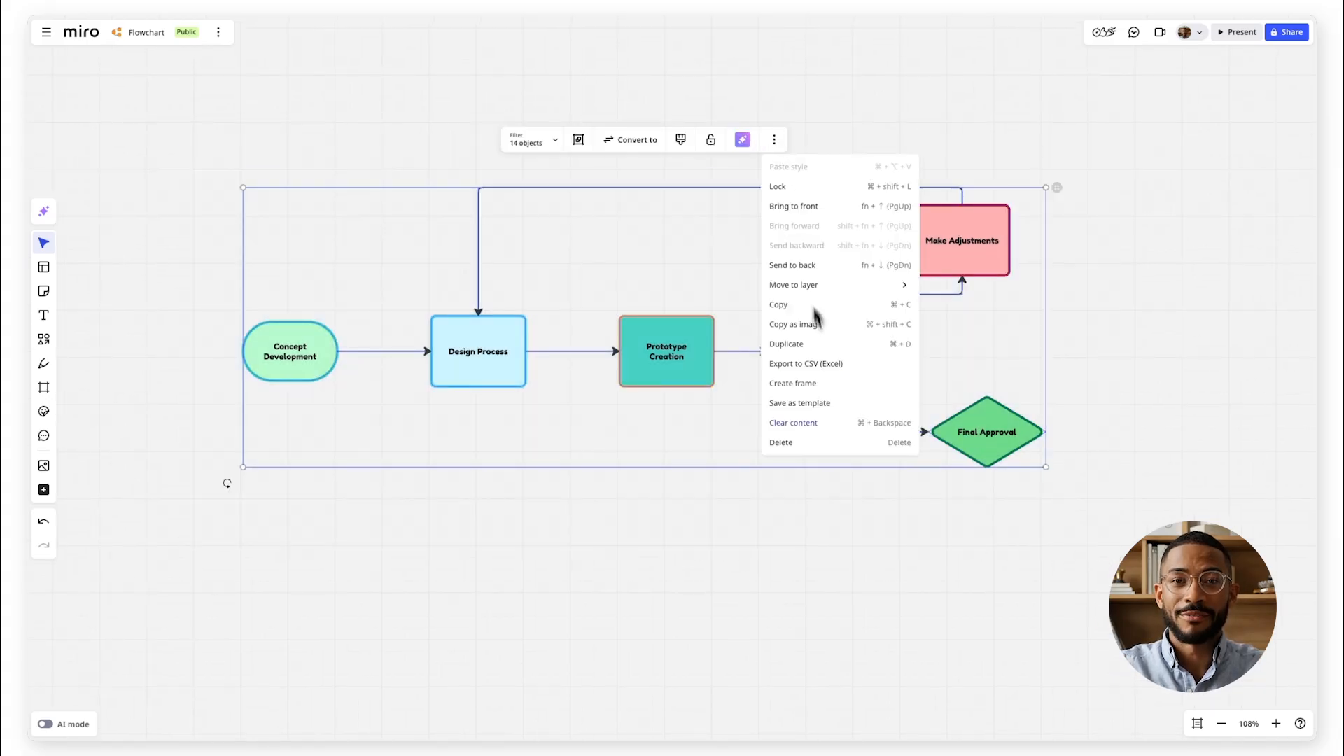
{"action": "left_click", "coordinate": [1286, 33]}
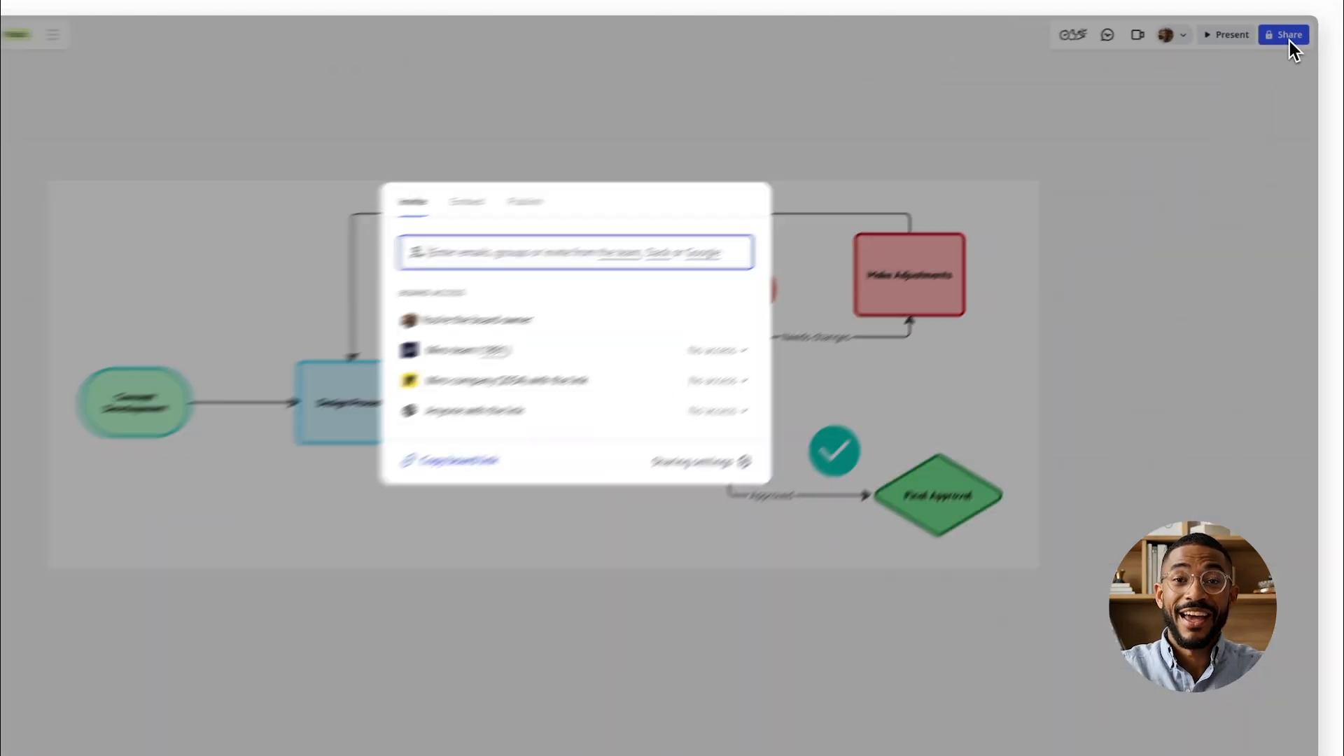
Close the Share dialog and switch to an empty board
{"action": "type", "text": "mia"}
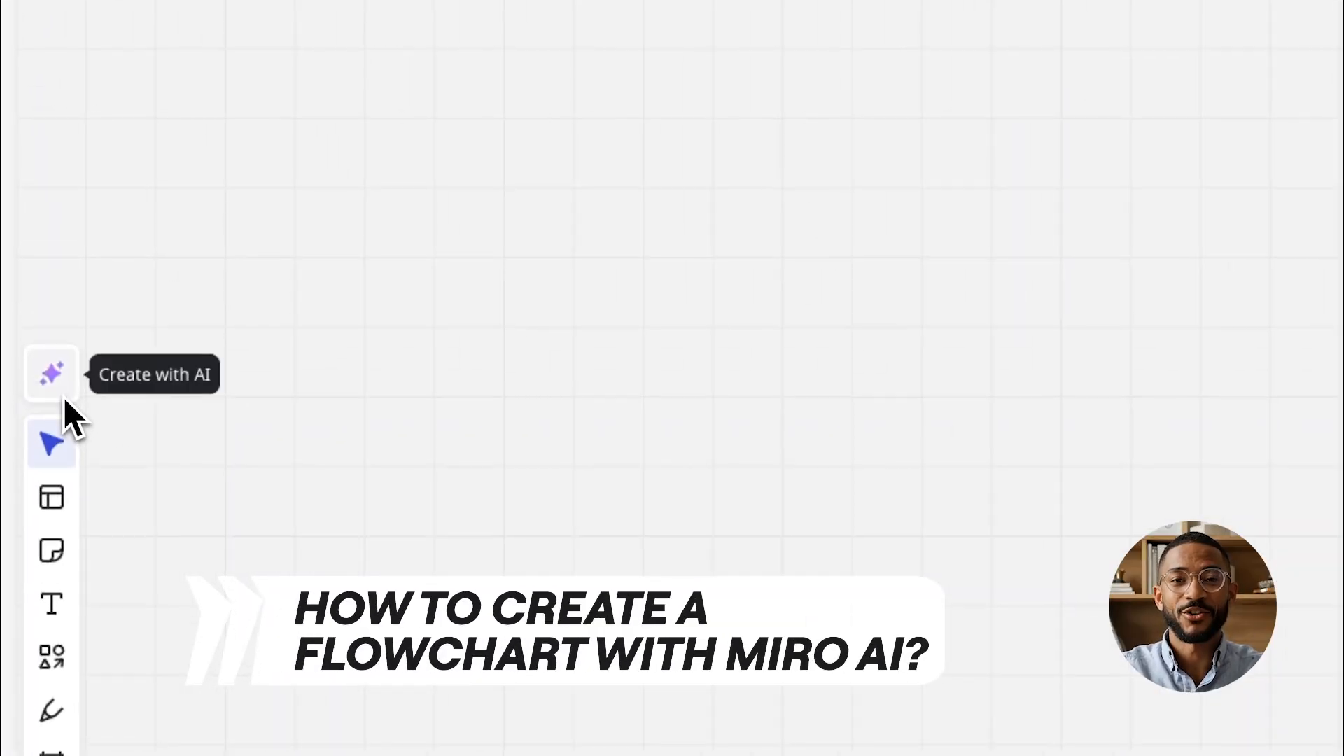
Request a new-employee onboarding flowchart from Miro AI via Create with AI
{"action": "left_click", "coordinate": [49, 375]}
{"action": "type", "text": "Create a flowchart for onboarding new employe"}
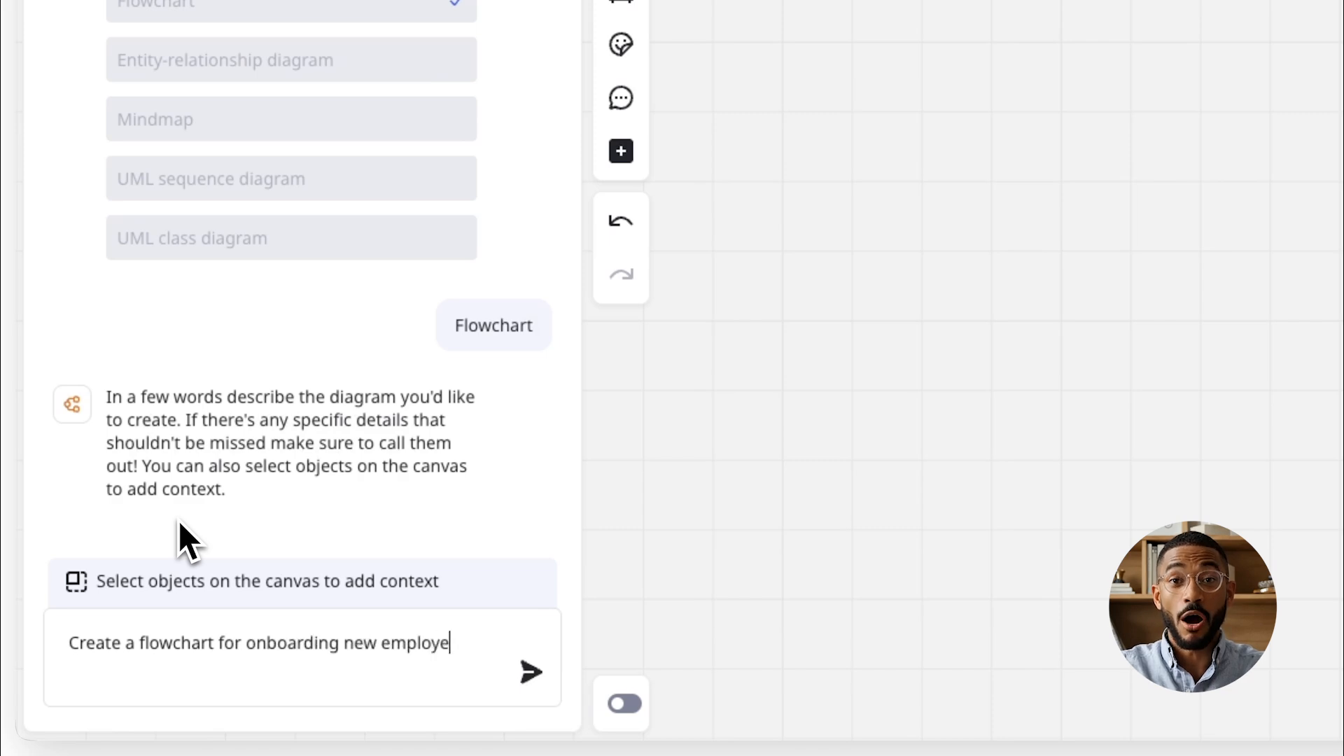
{"action": "left_click", "coordinate": [530, 673]}
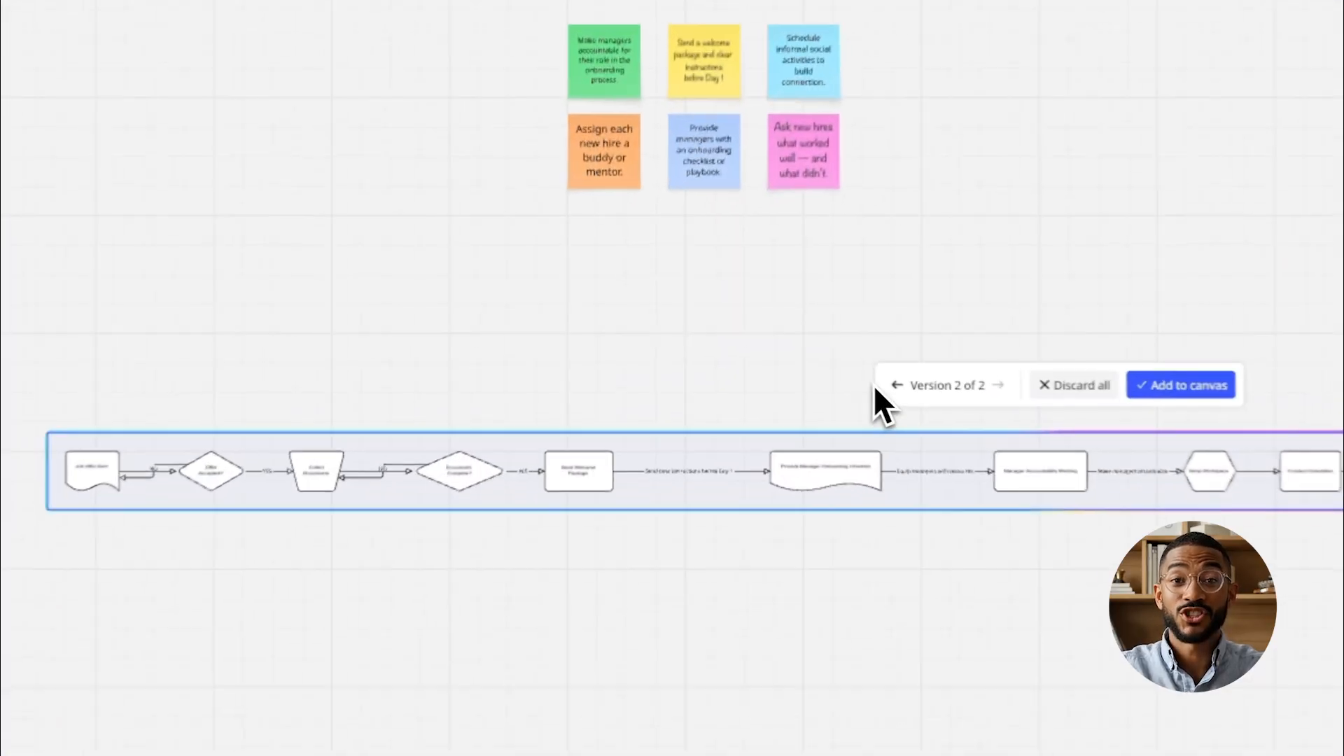
Return to version 1 and add the Job Offer Sent flowchart to canvas
{"action": "left_click", "coordinate": [897, 385]}
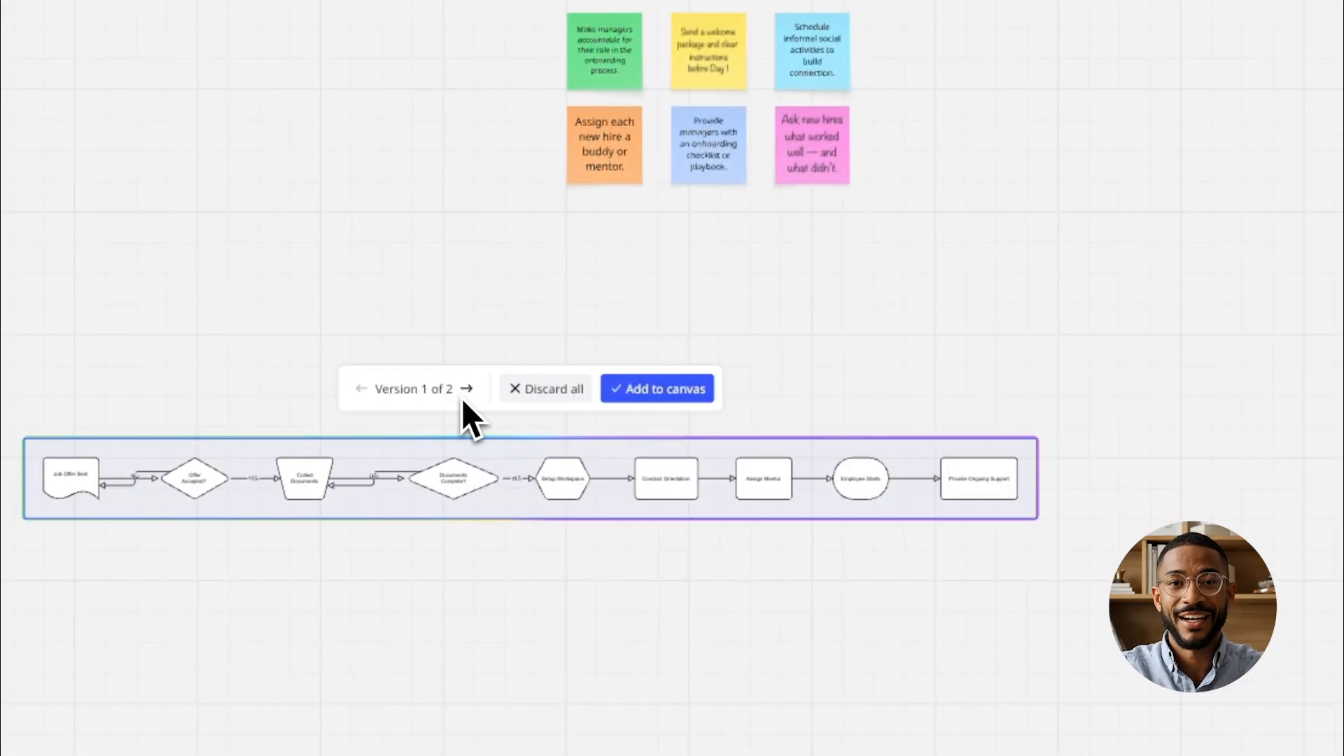
{"action": "left_click", "coordinate": [466, 388]}
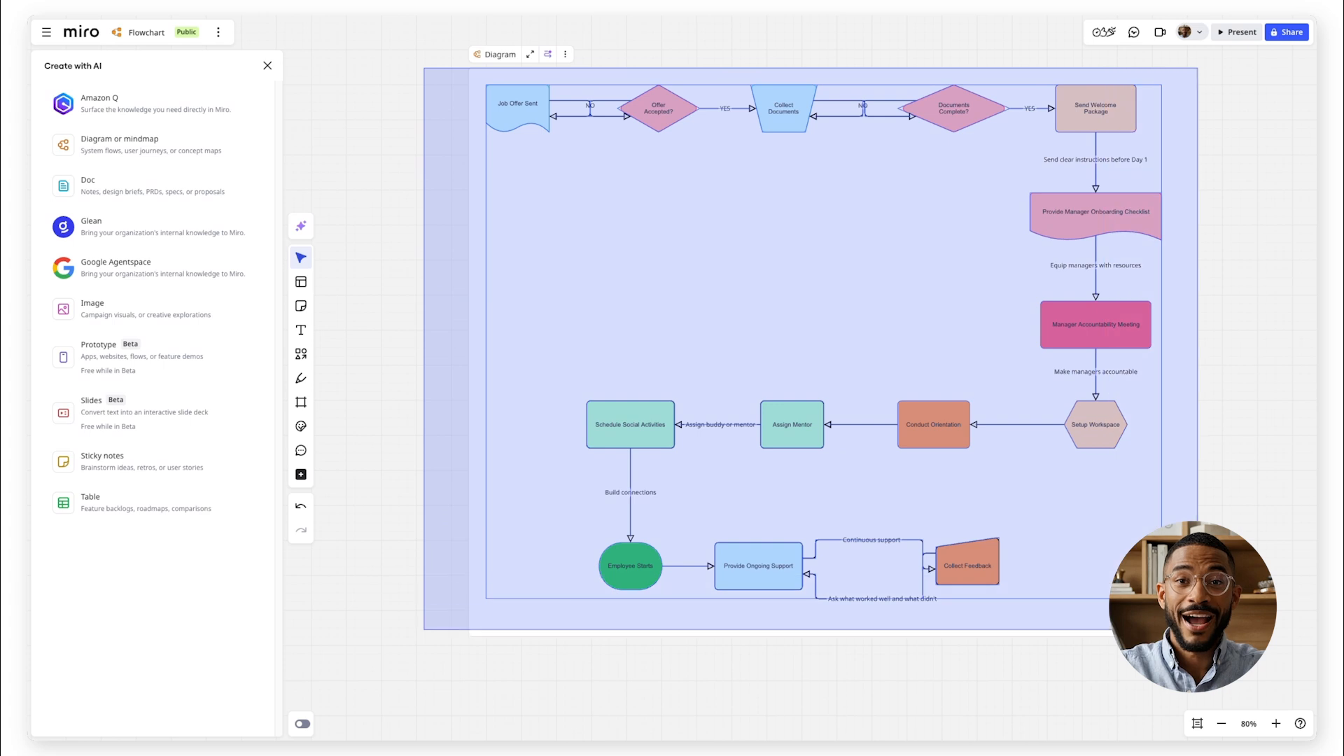
Close the AI panel and open the 'Flowchart with AI' board
{"action": "left_click", "coordinate": [128, 144]}
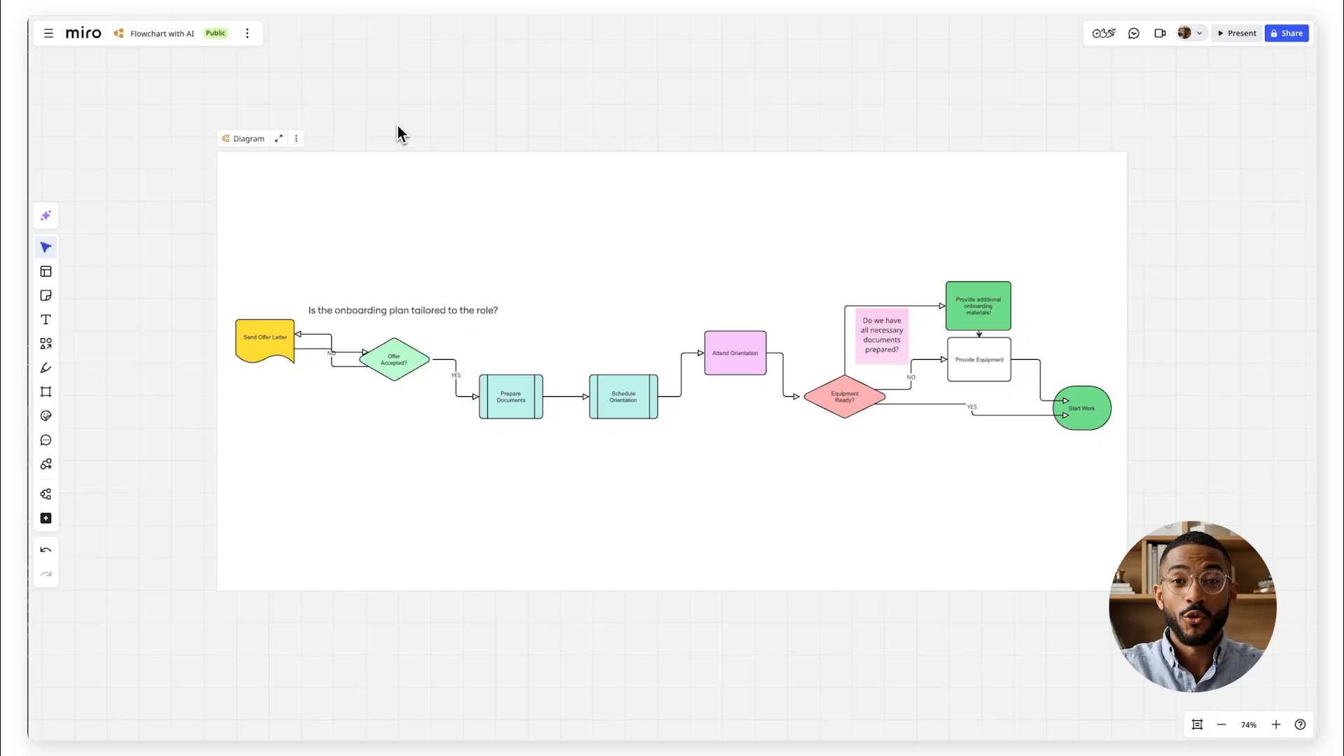
Export the 'Flowchart with AI' board as a best-quality PDF
{"action": "left_click", "coordinate": [246, 33]}
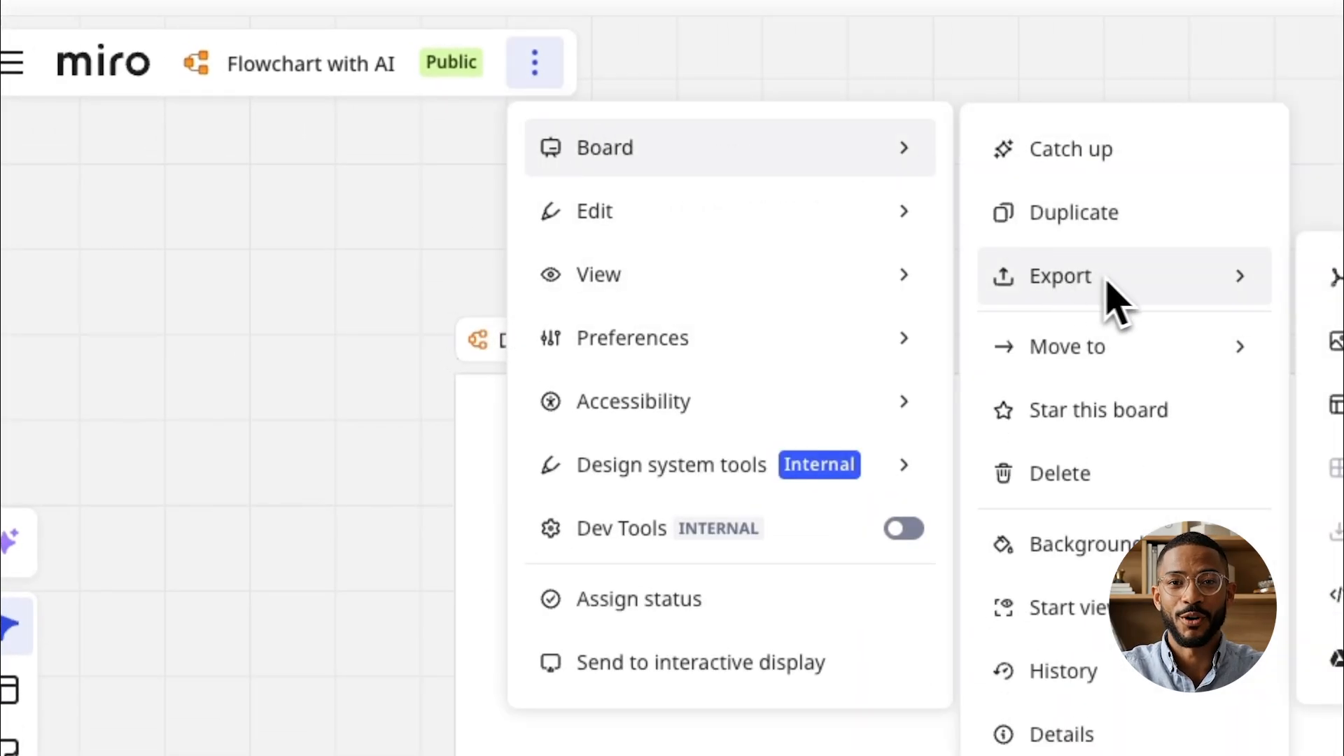
{"action": "left_click", "coordinate": [1059, 276]}
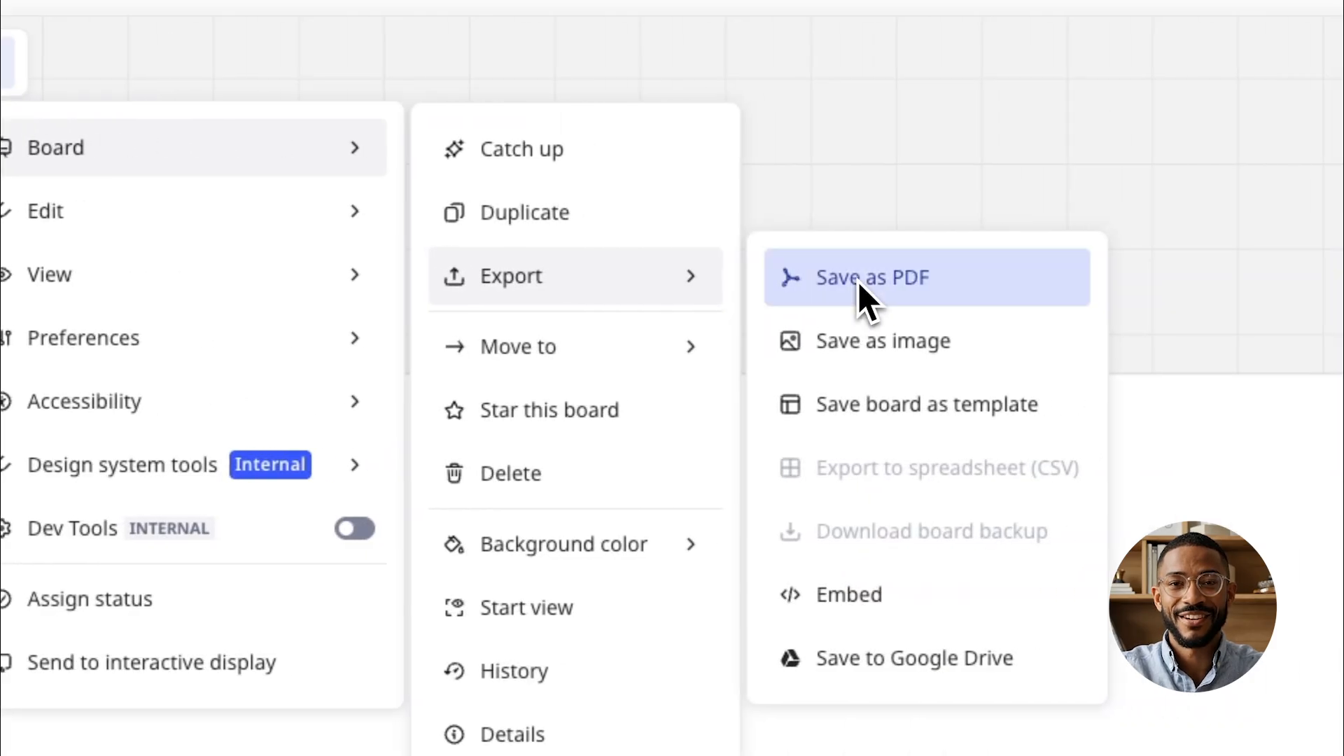
{"action": "left_click", "coordinate": [873, 278]}
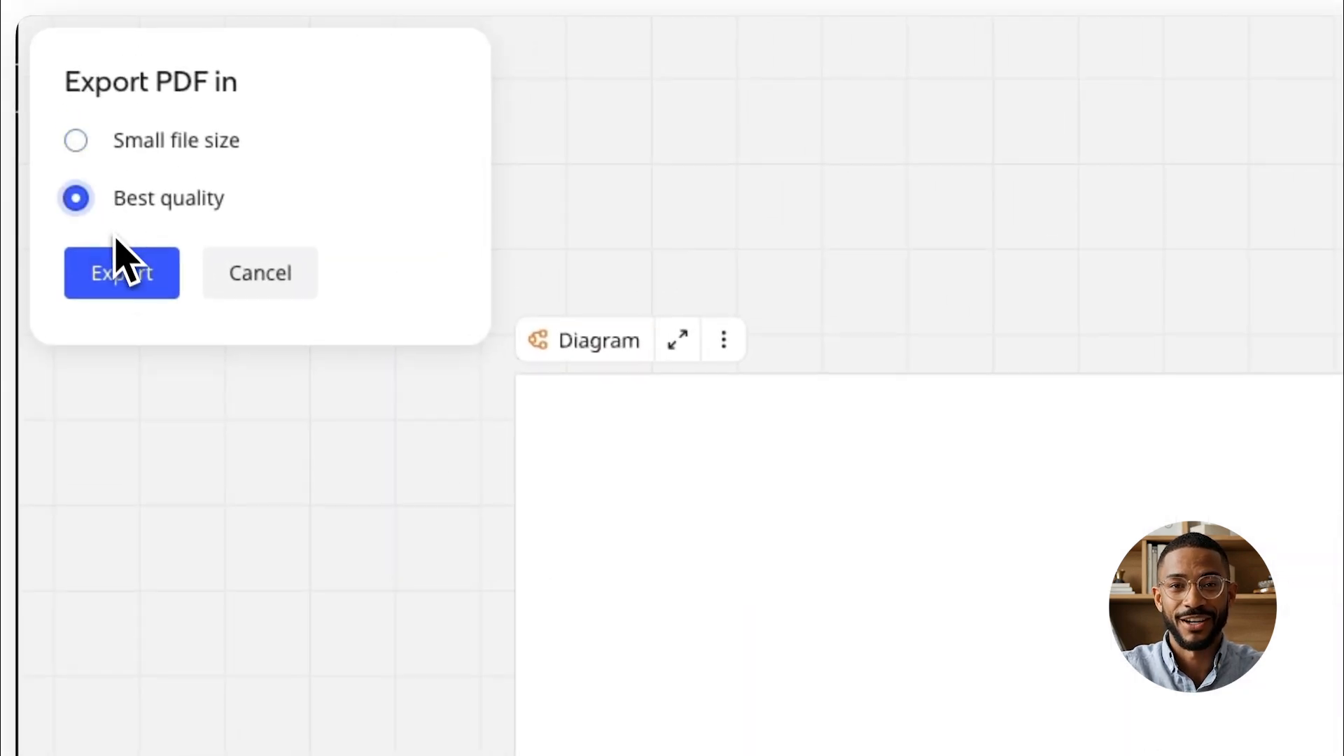
{"action": "left_click", "coordinate": [122, 273]}
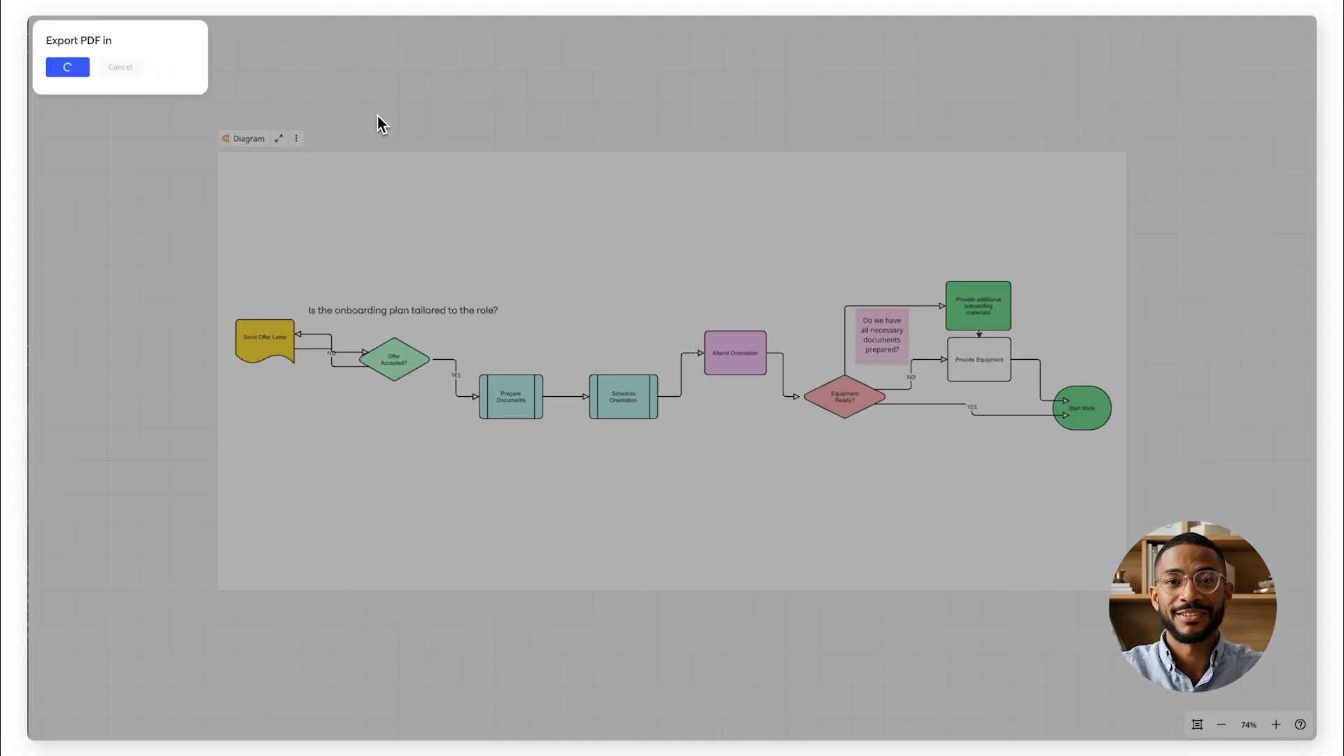